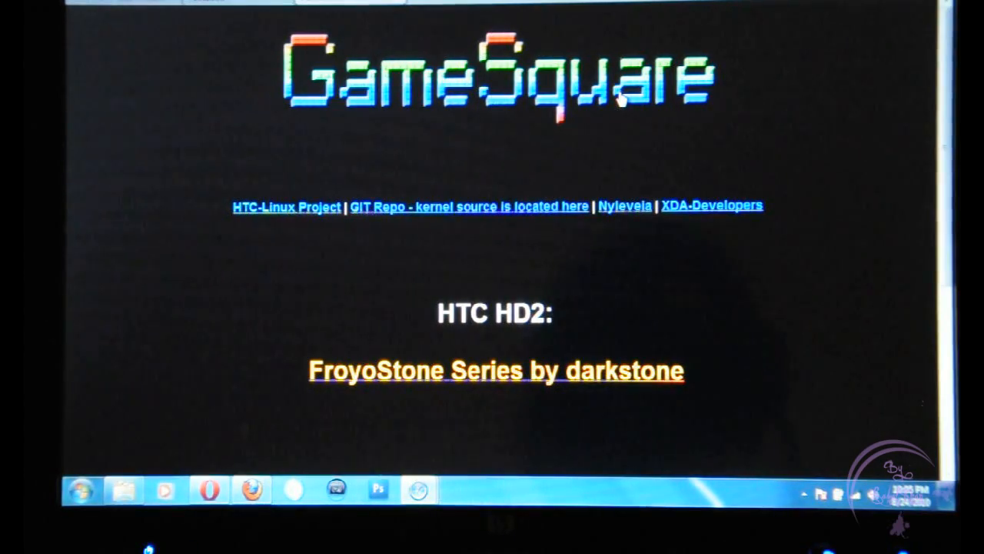
pyautogui.moveTo(323, 32)
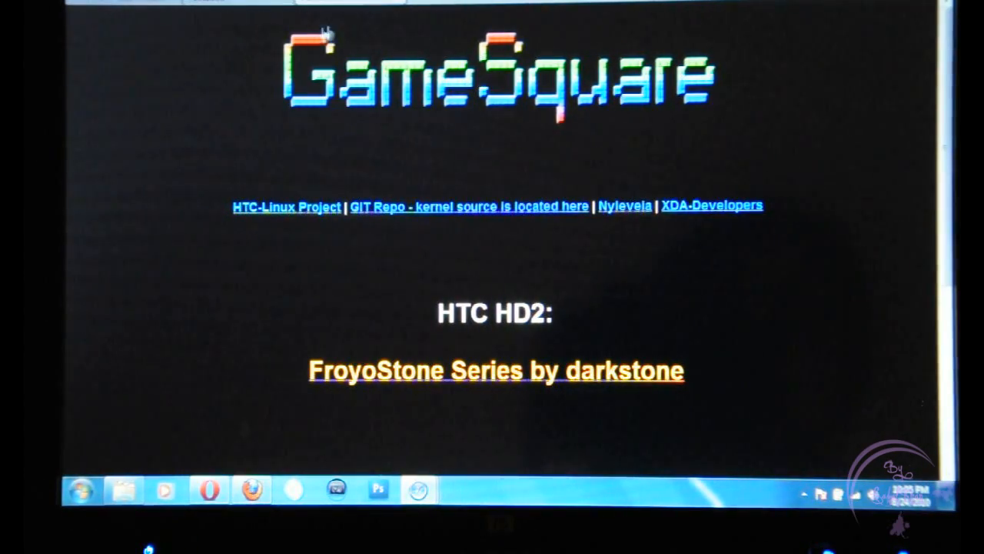
pyautogui.moveTo(665, 126)
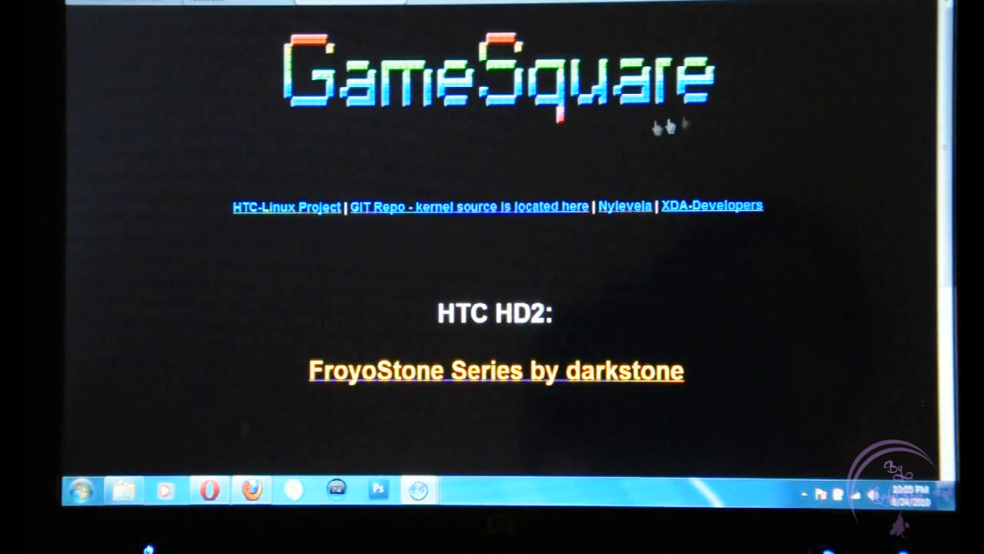
# Navigate from the GameSquare HTC HD2 section to darkstone's HD2Froyo V2.1 build page.
pyautogui.scroll(-3)
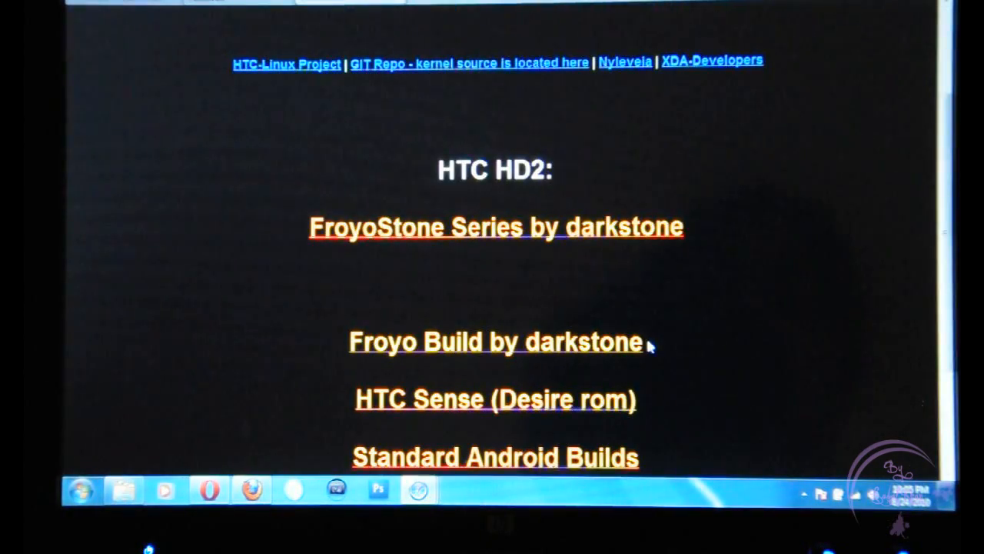
pyautogui.moveTo(454, 361)
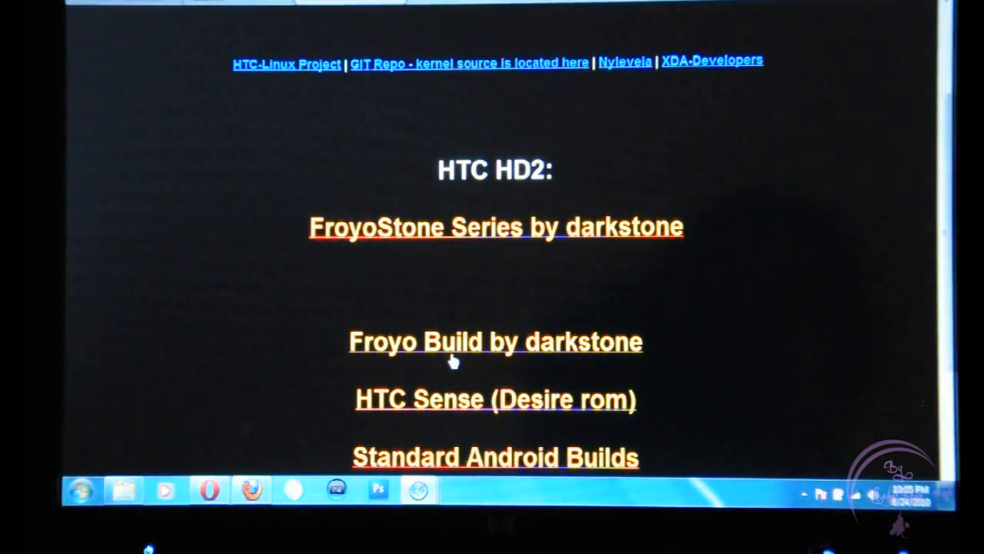
pyautogui.click(495, 341)
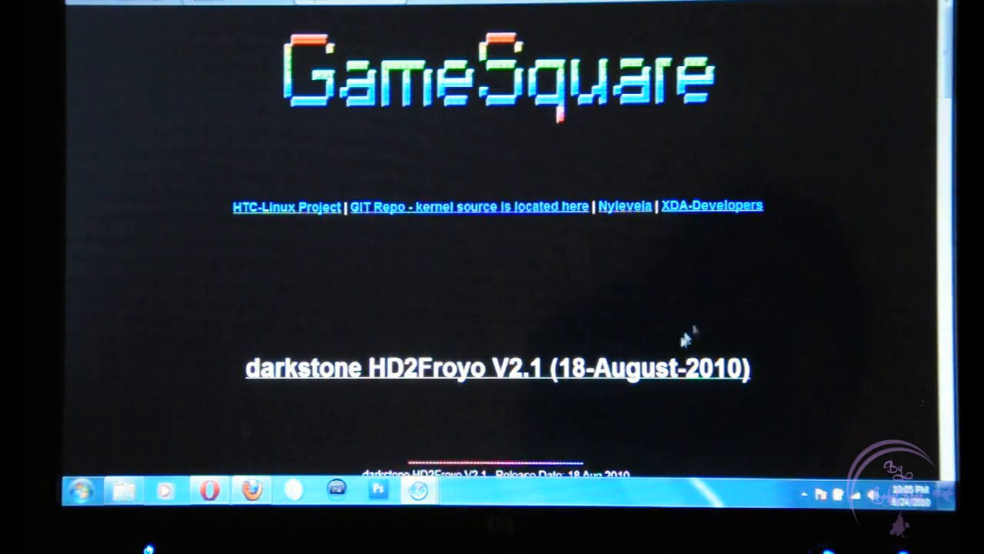
pyautogui.moveTo(520, 397)
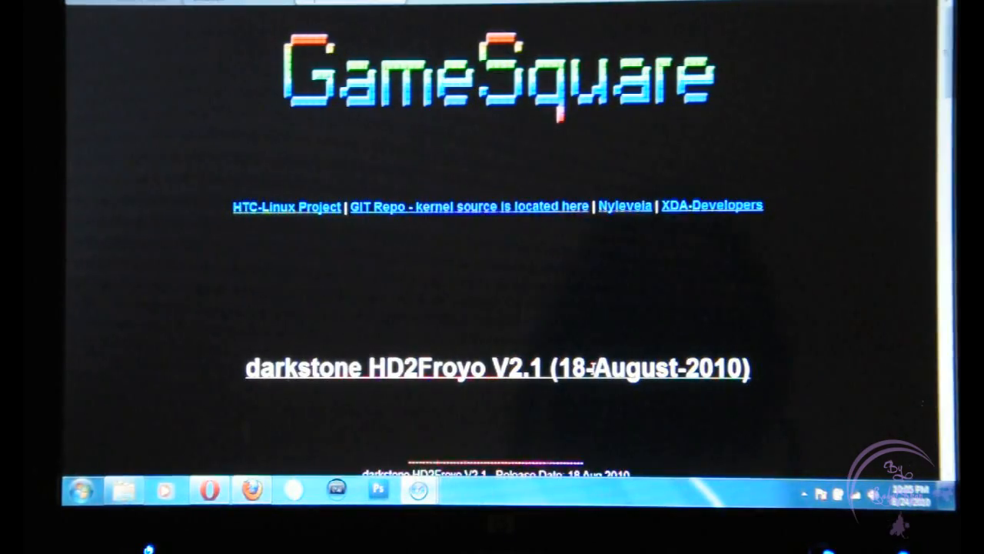
# Scroll through the HD2Froyo V2.1 release notes, features and instructions to the Download link.
pyautogui.scroll(-3)
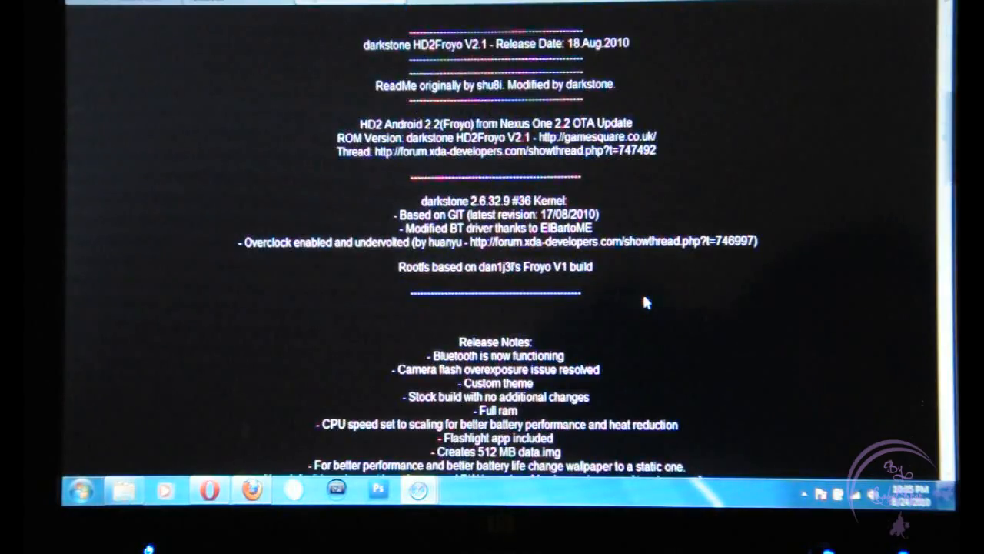
pyautogui.moveTo(603, 104)
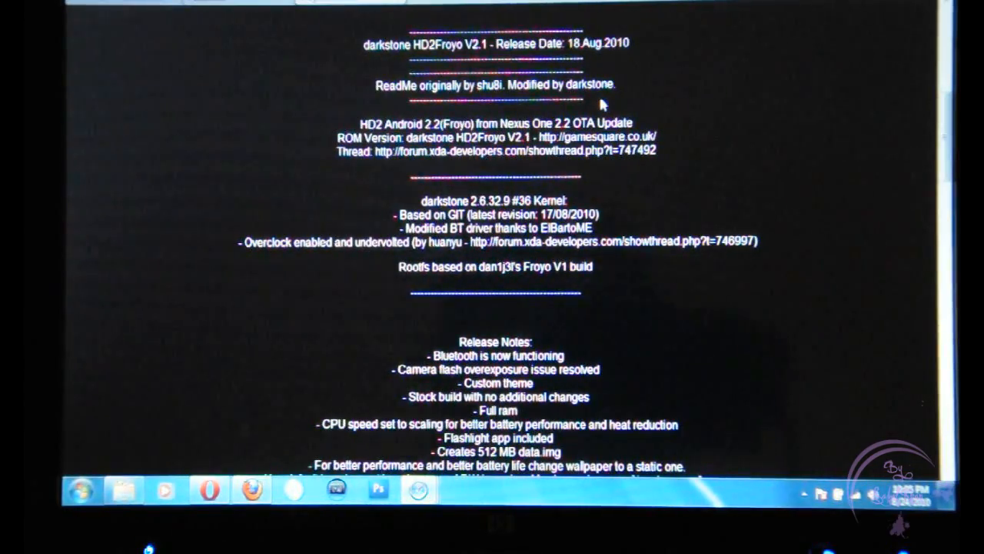
pyautogui.scroll(-3)
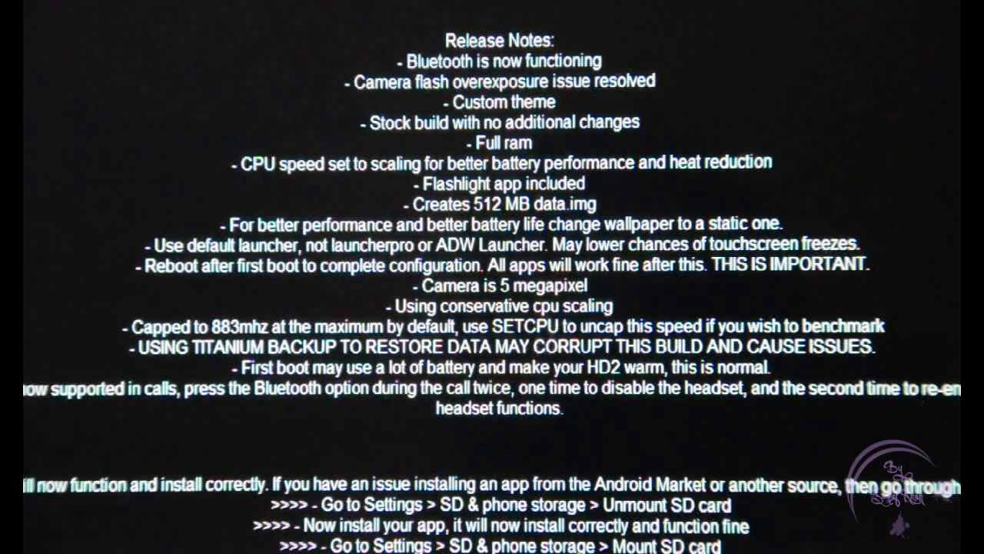
pyautogui.scroll(-3)
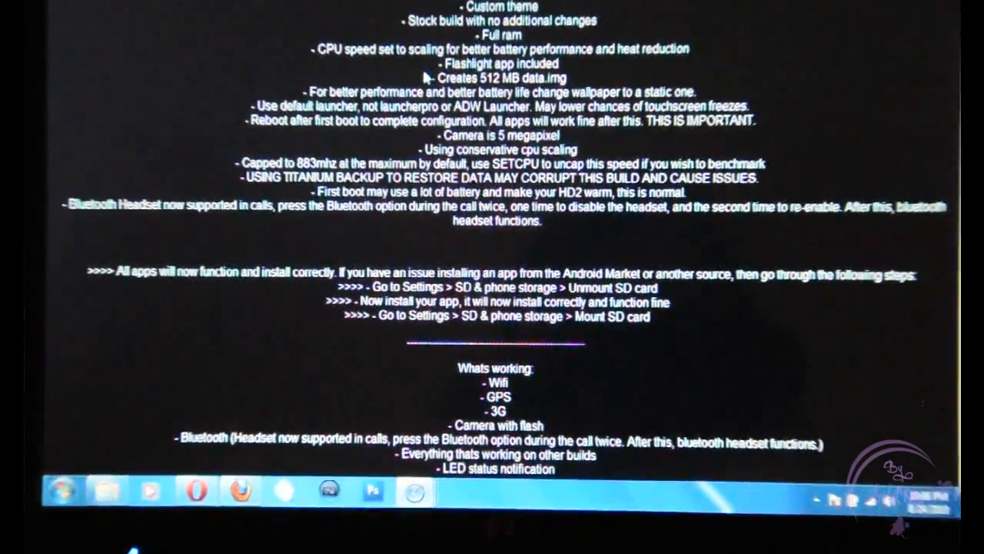
pyautogui.scroll(-3)
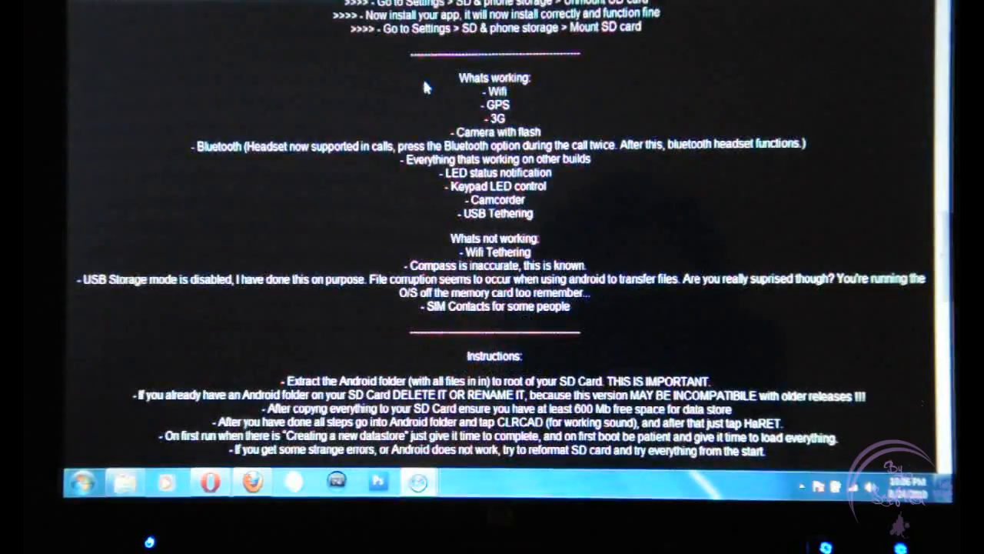
pyautogui.scroll(-3)
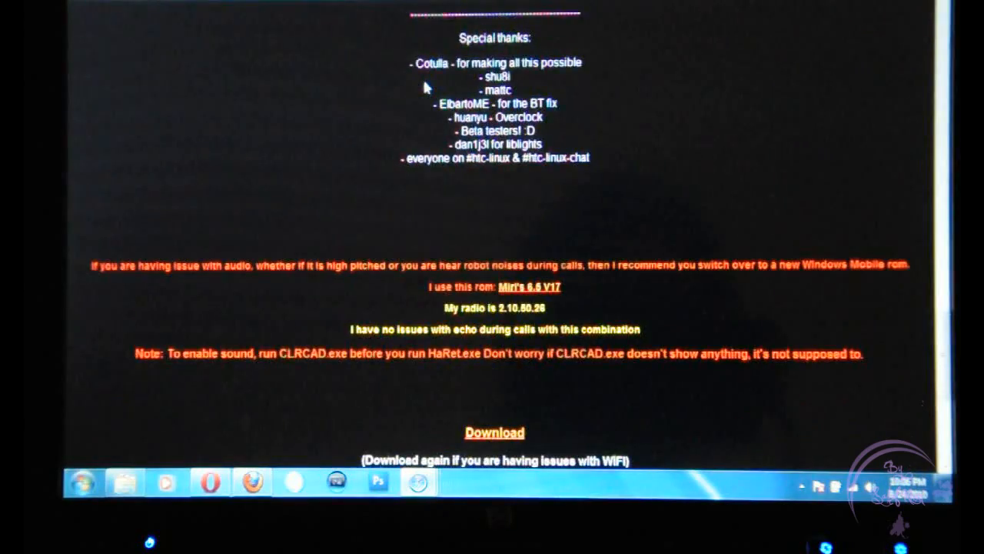
pyautogui.scroll(-3)
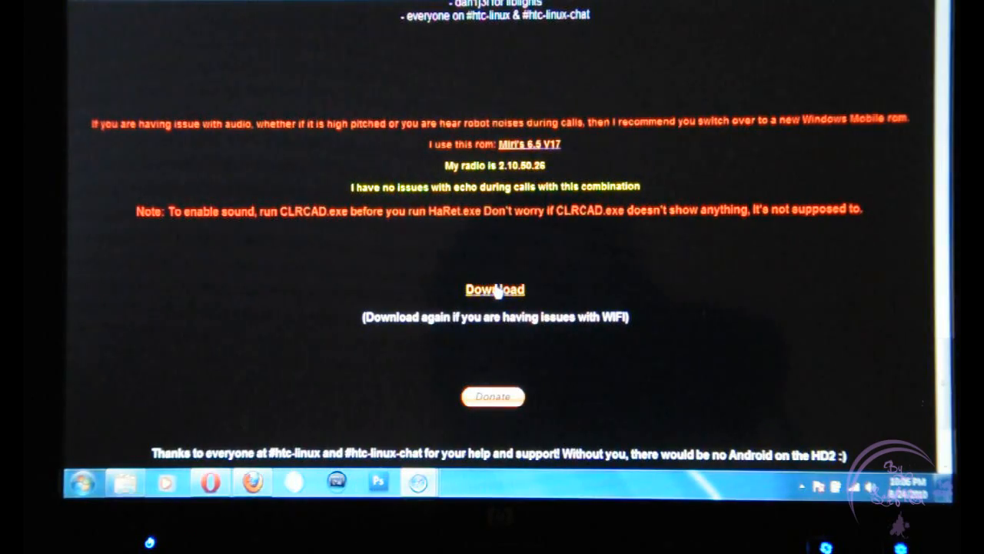
# Follow Download to MultiUpload's HD2Froyo_V2.1.7z (76.99 MB) page and pick the RapidShare mirror.
pyautogui.click(495, 289)
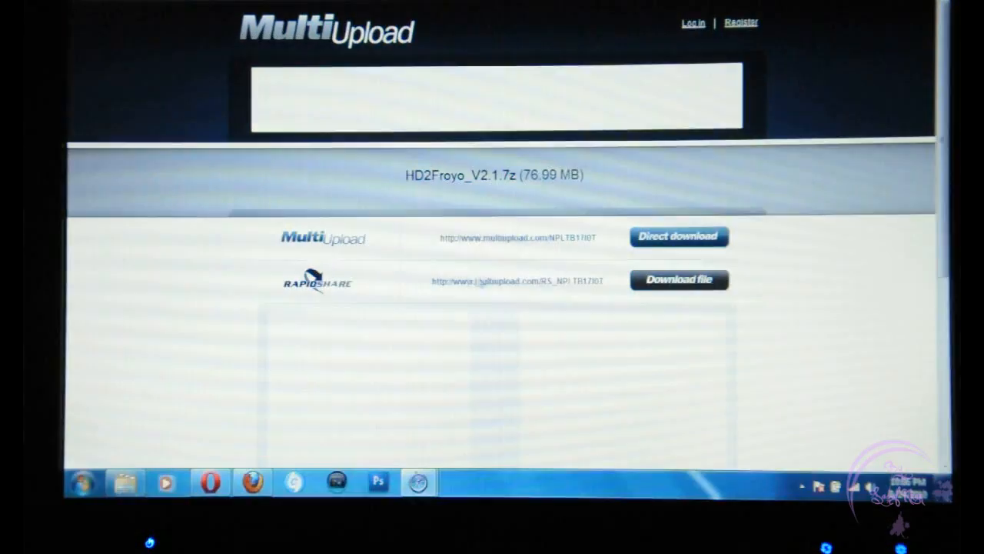
pyautogui.click(678, 280)
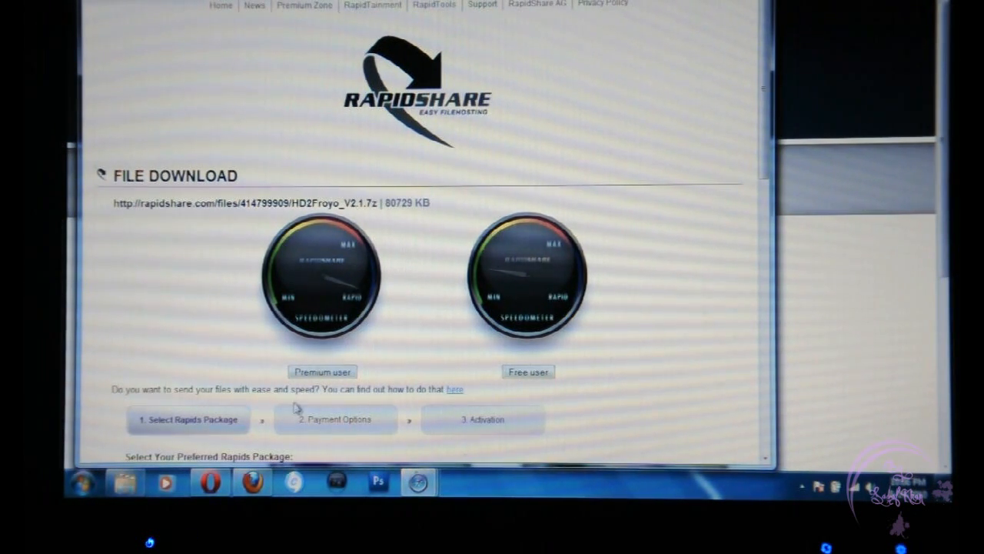
pyautogui.moveTo(640, 200)
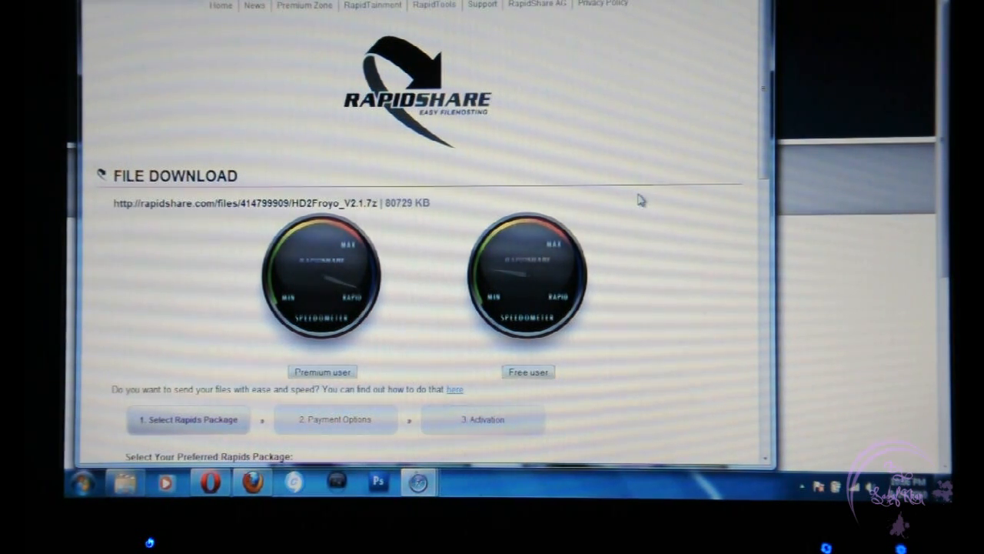
pyautogui.moveTo(531, 228)
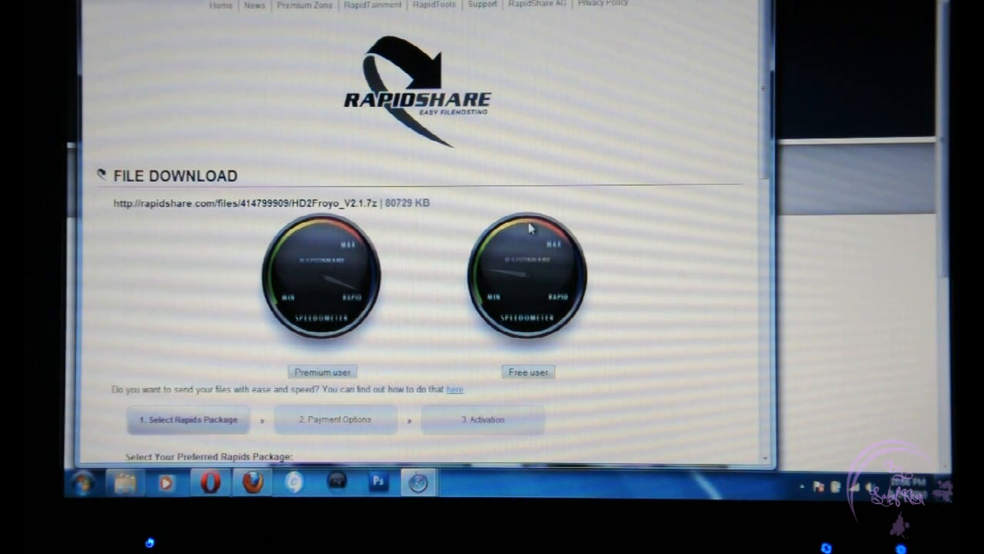
pyautogui.moveTo(363, 258)
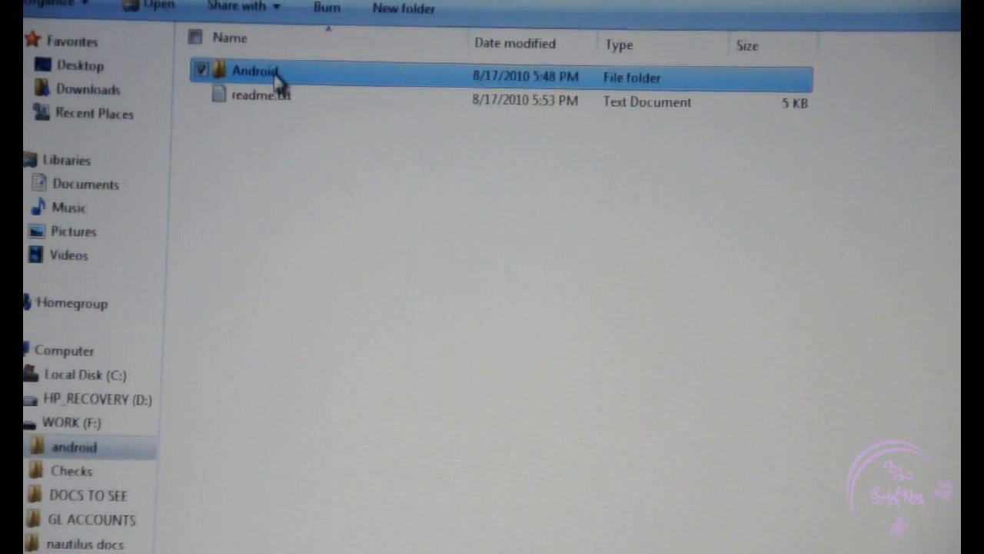
# Show the extracted Android folder and point out initrd.gz, haret.exe and CLRCAD.exe.
pyautogui.doubleClick(254, 76)
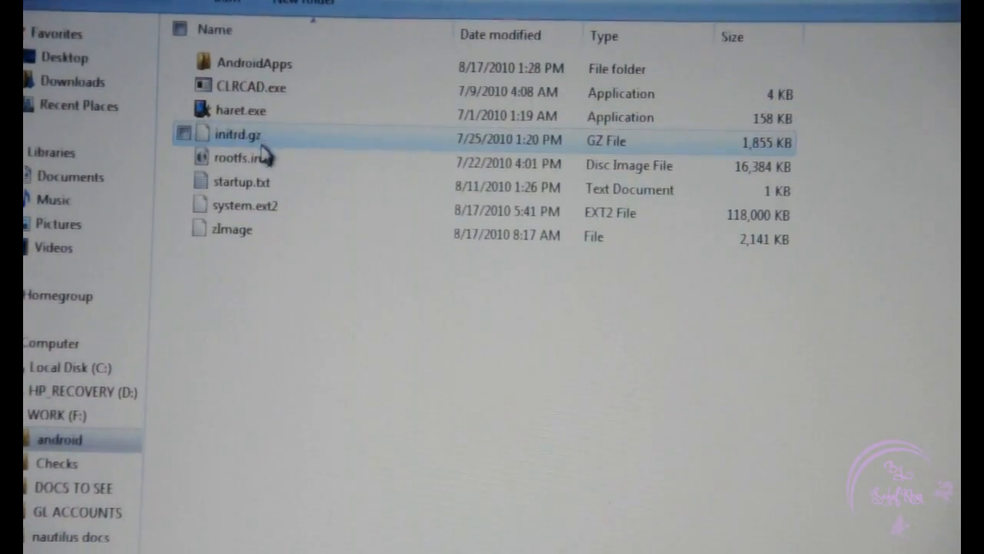
pyautogui.click(240, 111)
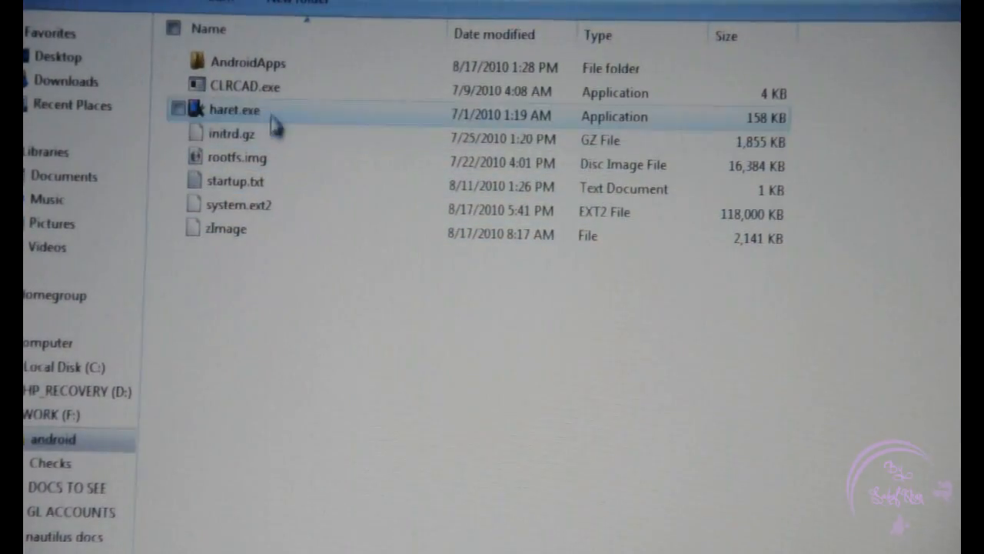
pyautogui.click(239, 86)
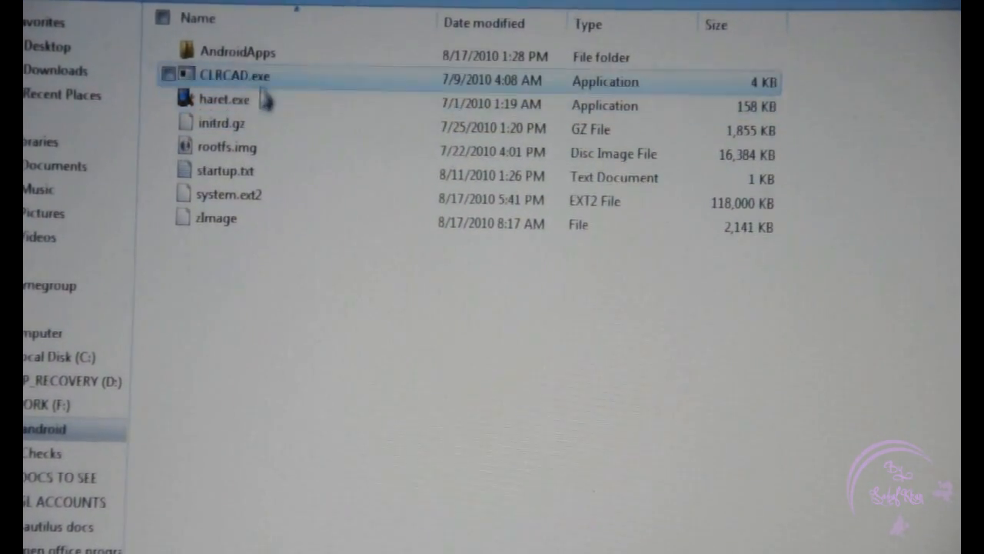
pyautogui.click(223, 98)
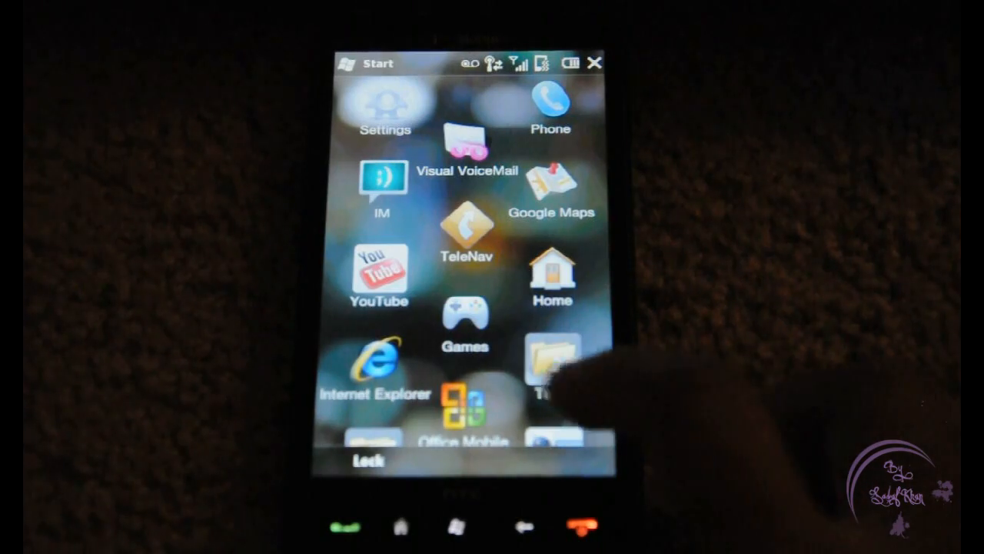
# Launch File Explorer from the Windows Mobile Start menu to reach the storage card.
pyautogui.scroll(-3)
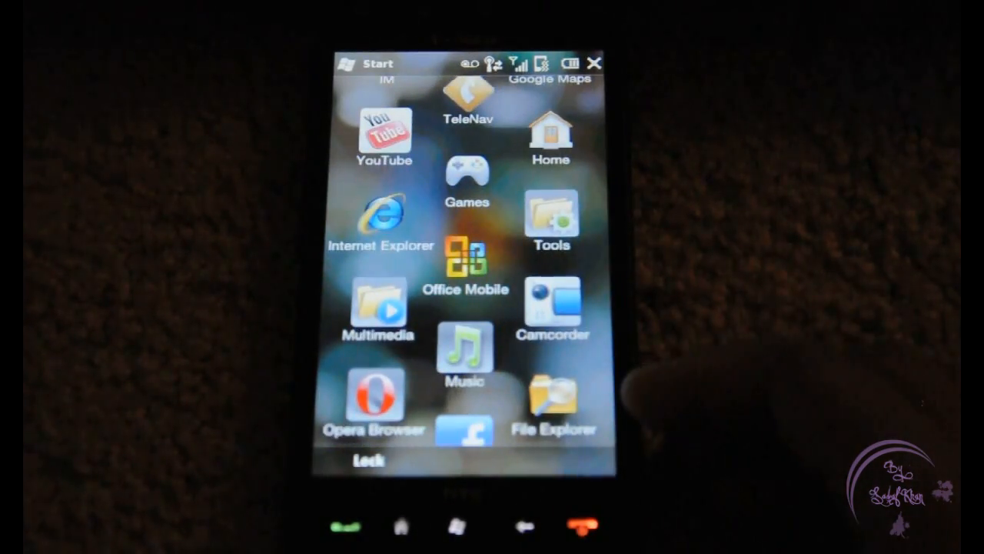
pyautogui.click(553, 412)
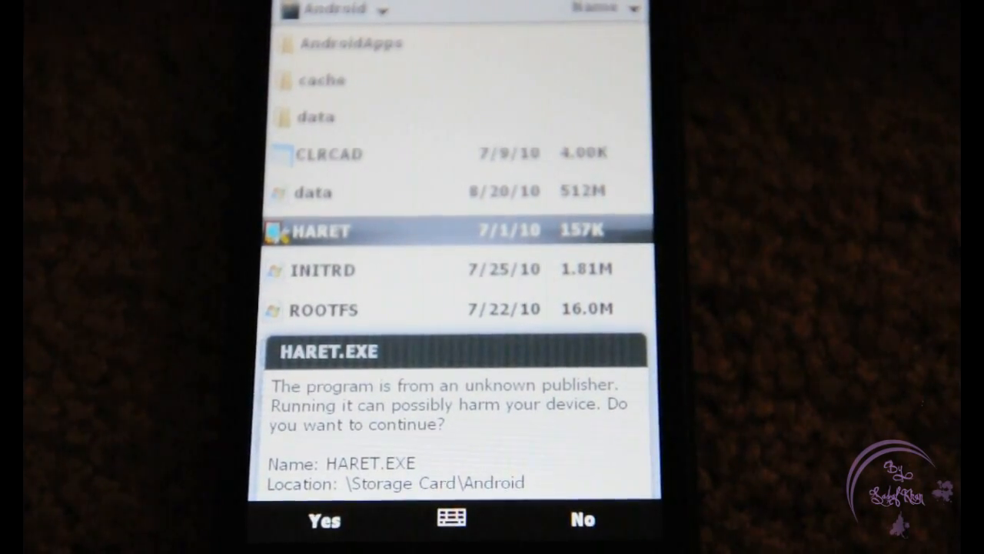
pyautogui.click(323, 519)
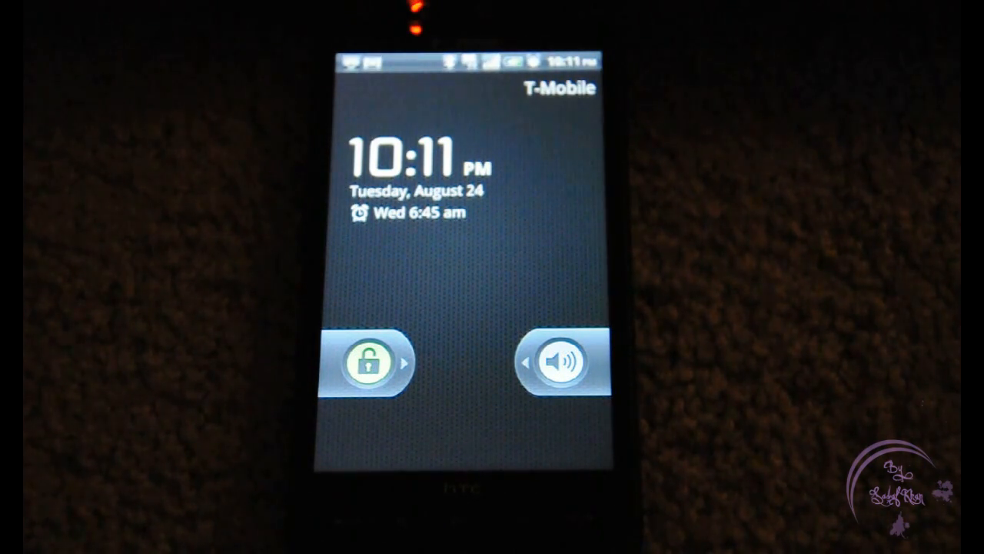
# Unlock Android and scroll the app drawer listing Browser, Calendar, Gmail and Market.
pyautogui.click(372, 361)
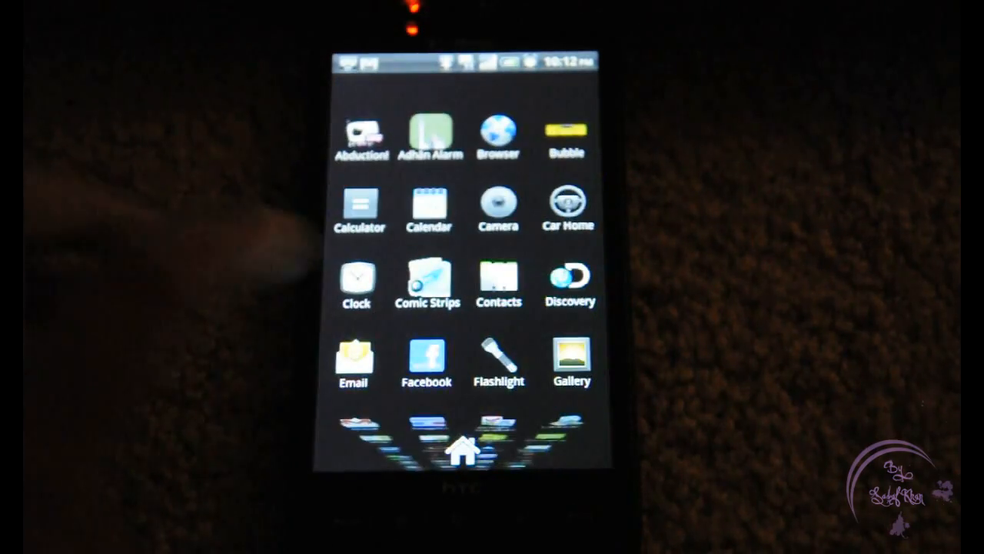
pyautogui.scroll(-3)
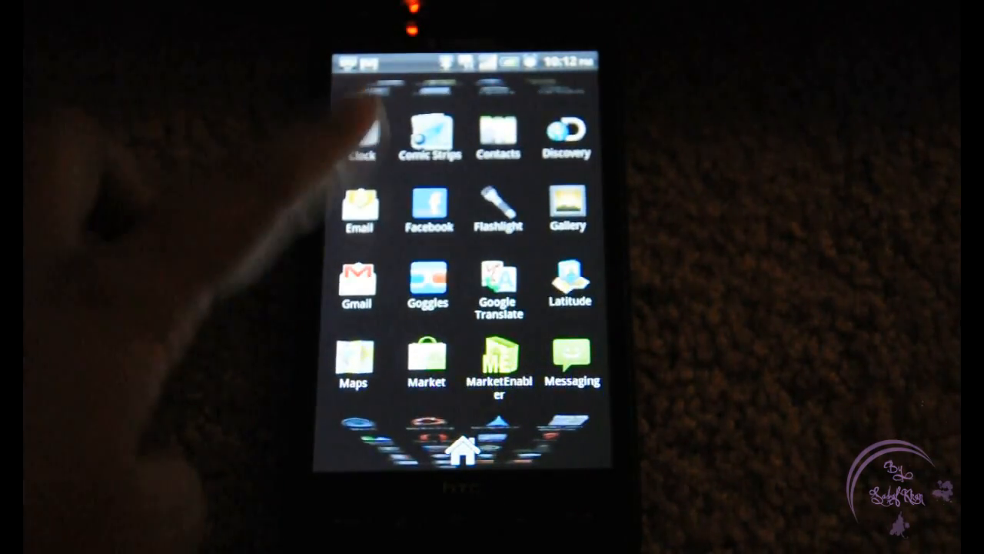
pyautogui.scroll(-3)
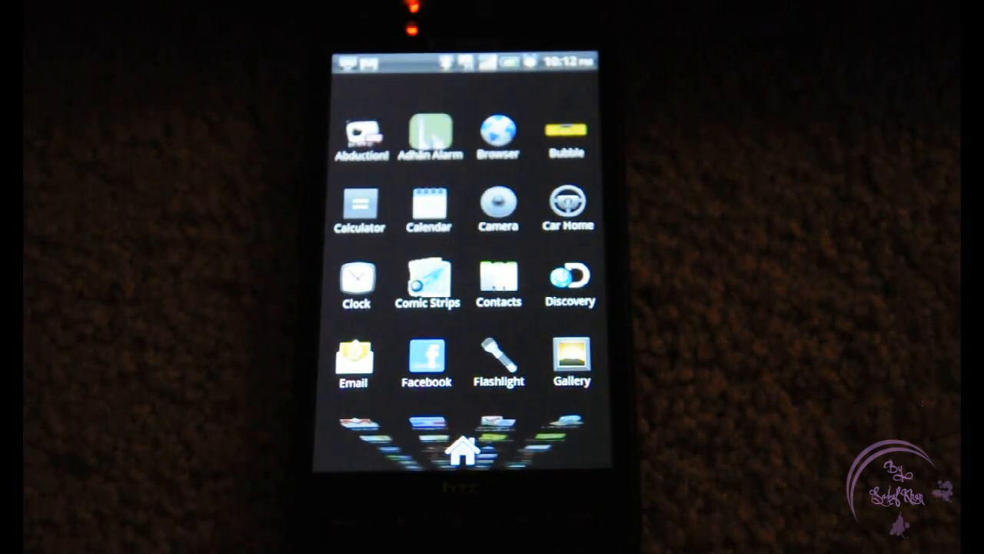